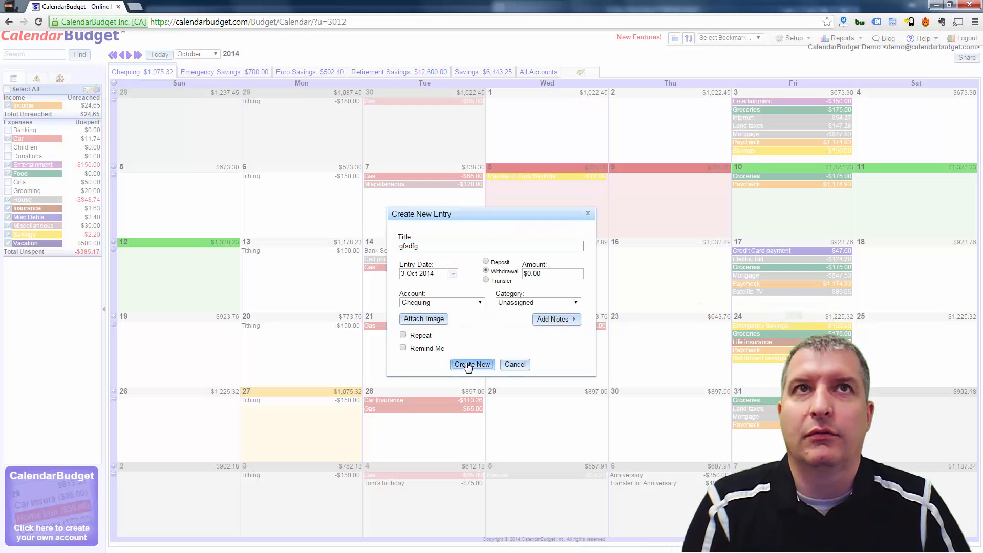
# Step: Create the gfsdfg $0.00 withdrawal entry on October 3, 2014
pyautogui.click(471, 365)
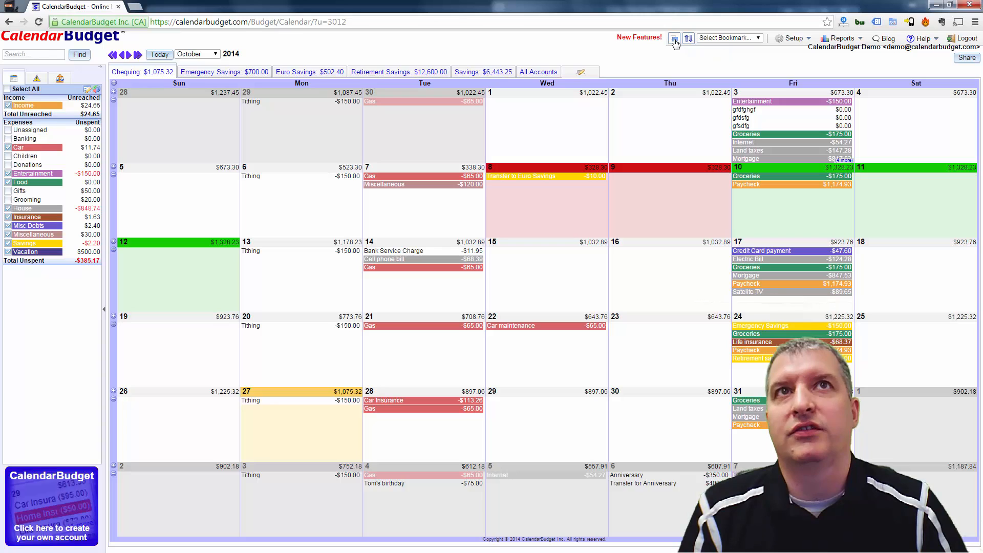
pyautogui.moveTo(684, 141)
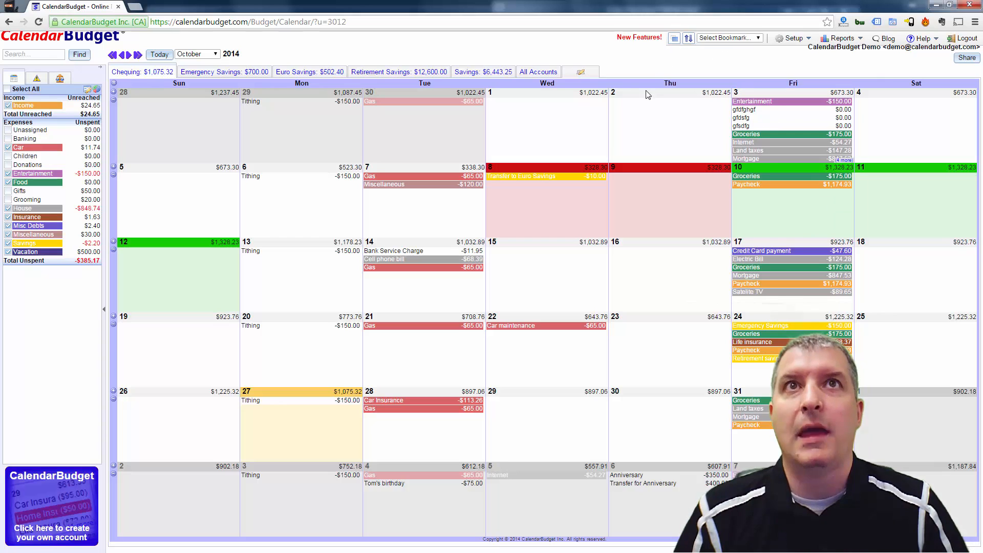
# Step: Expand October 3 via the '+4 more' indicator to show all its entries
pyautogui.click(847, 160)
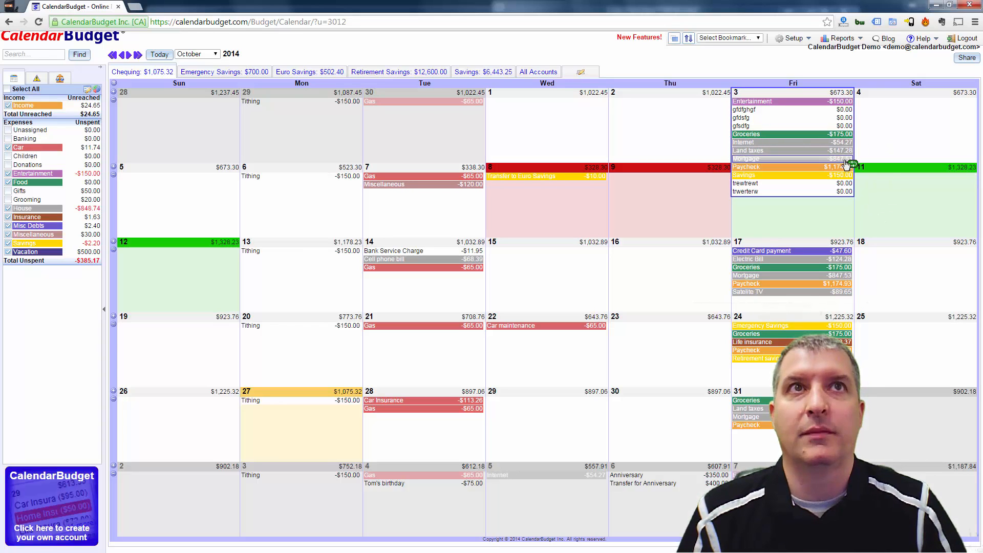
pyautogui.moveTo(853, 166)
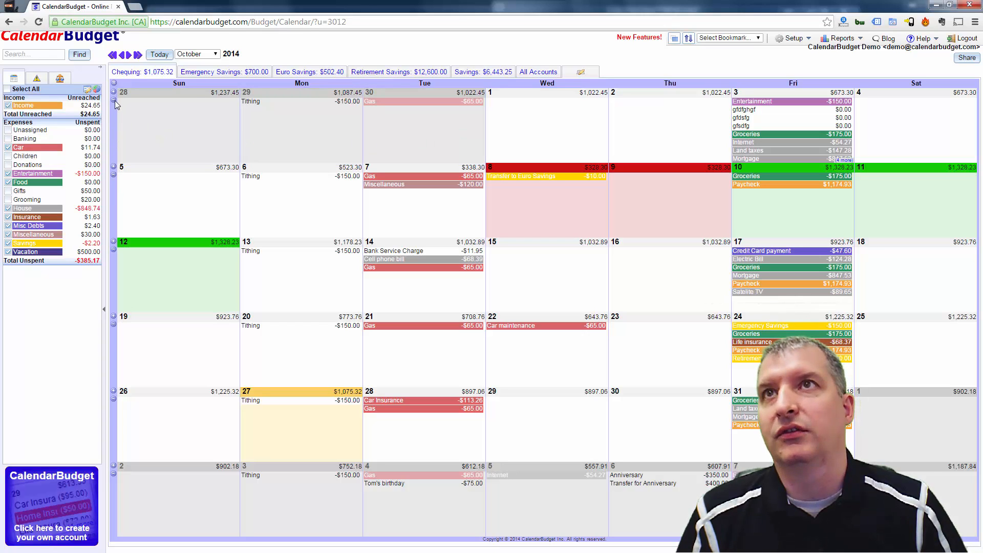
pyautogui.moveTo(115, 99)
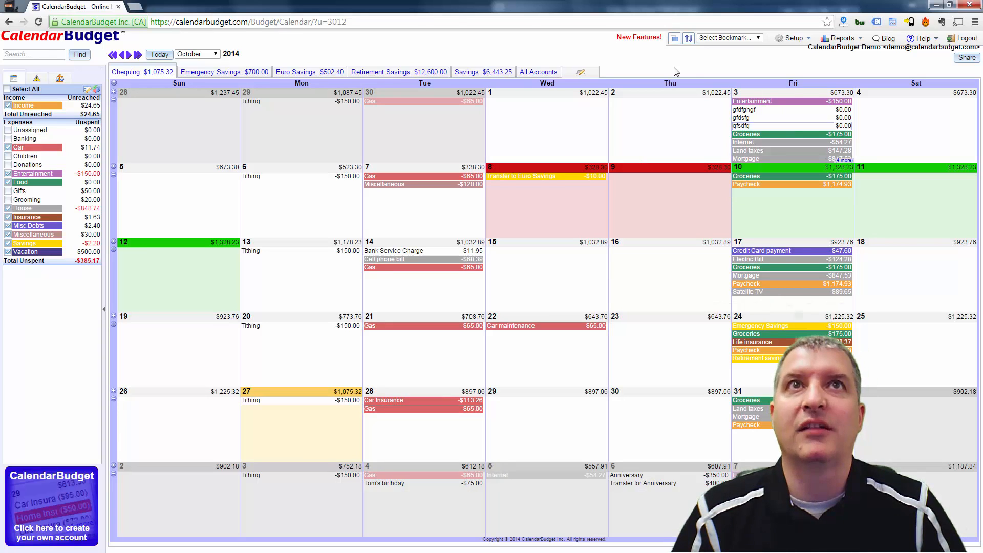
pyautogui.moveTo(674, 38)
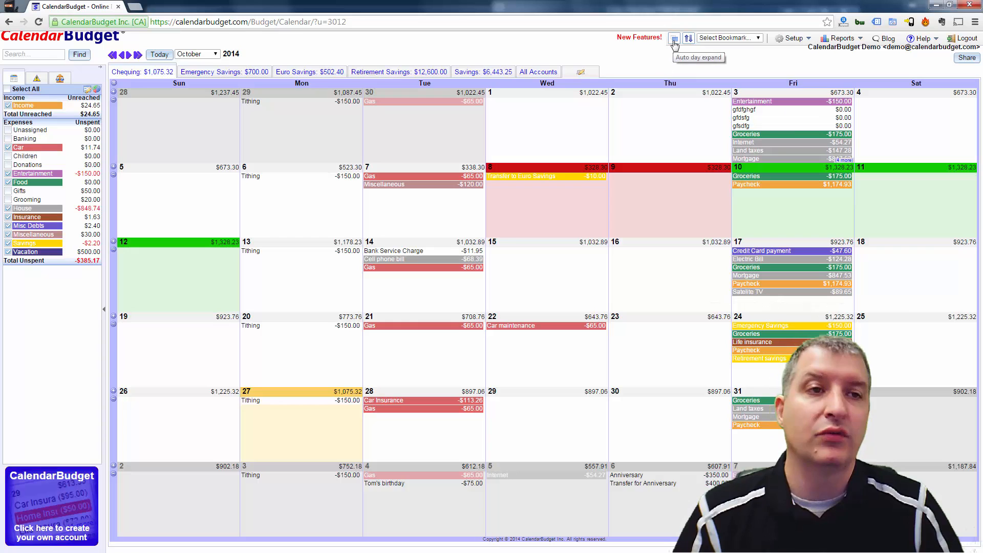